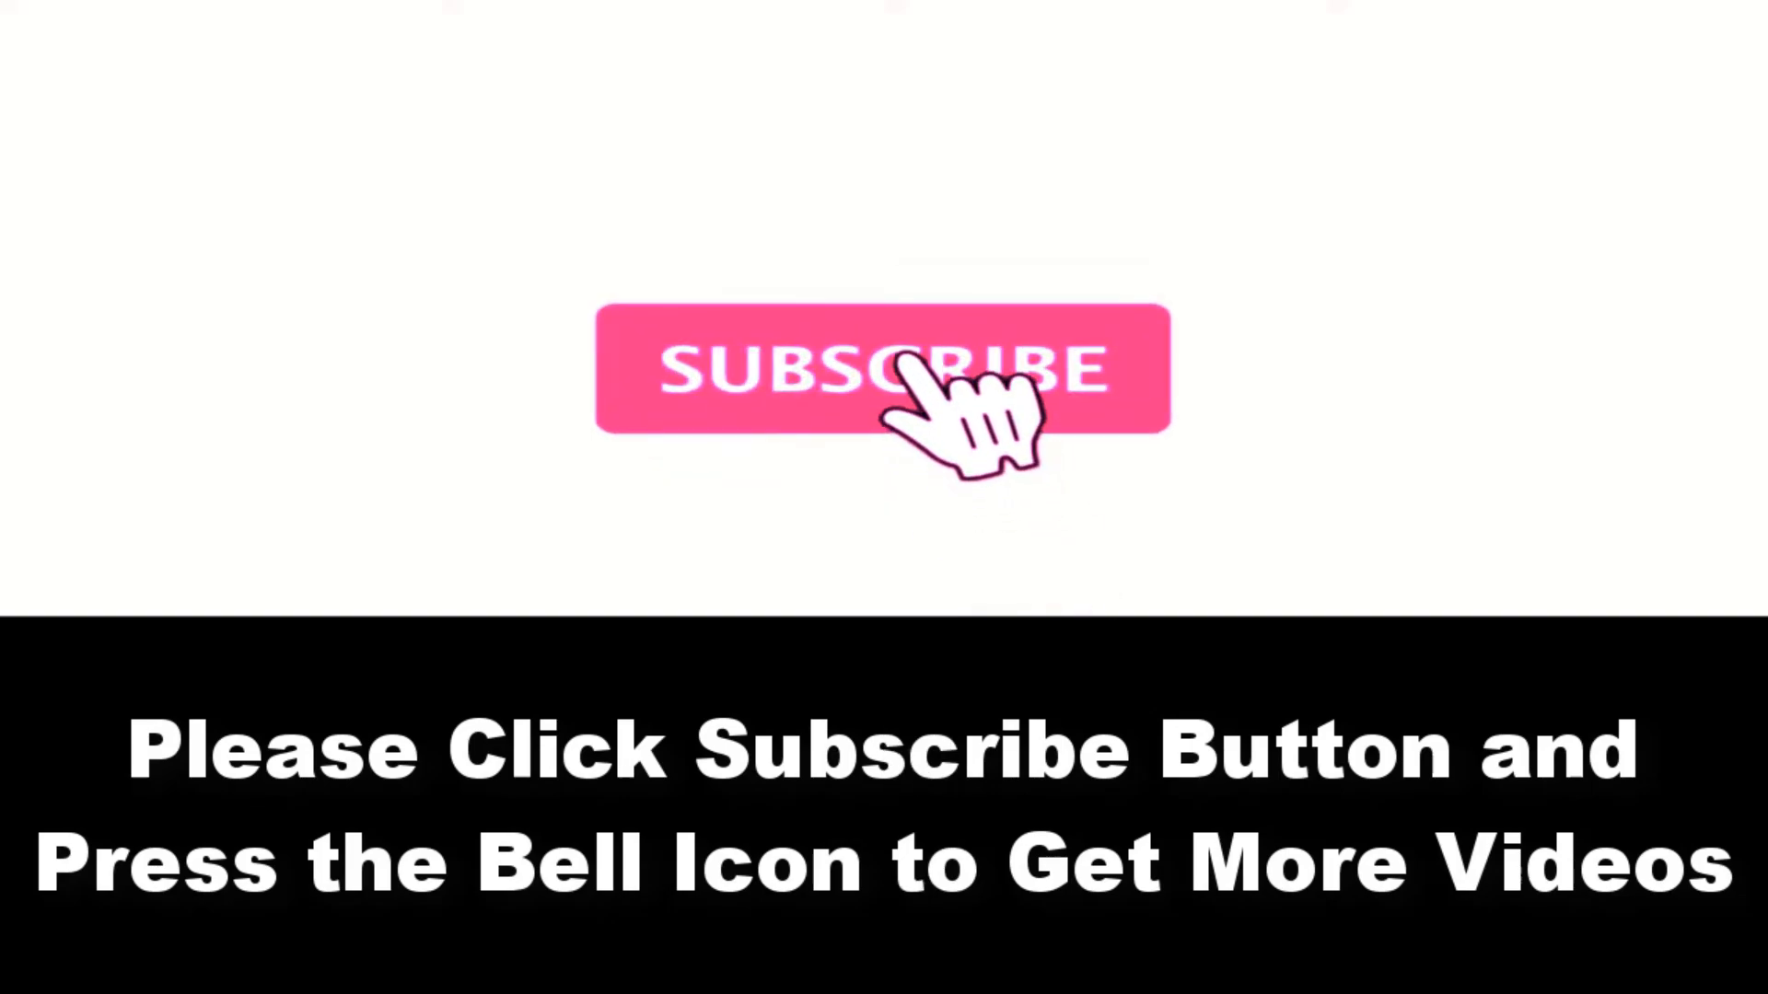
click(882, 370)
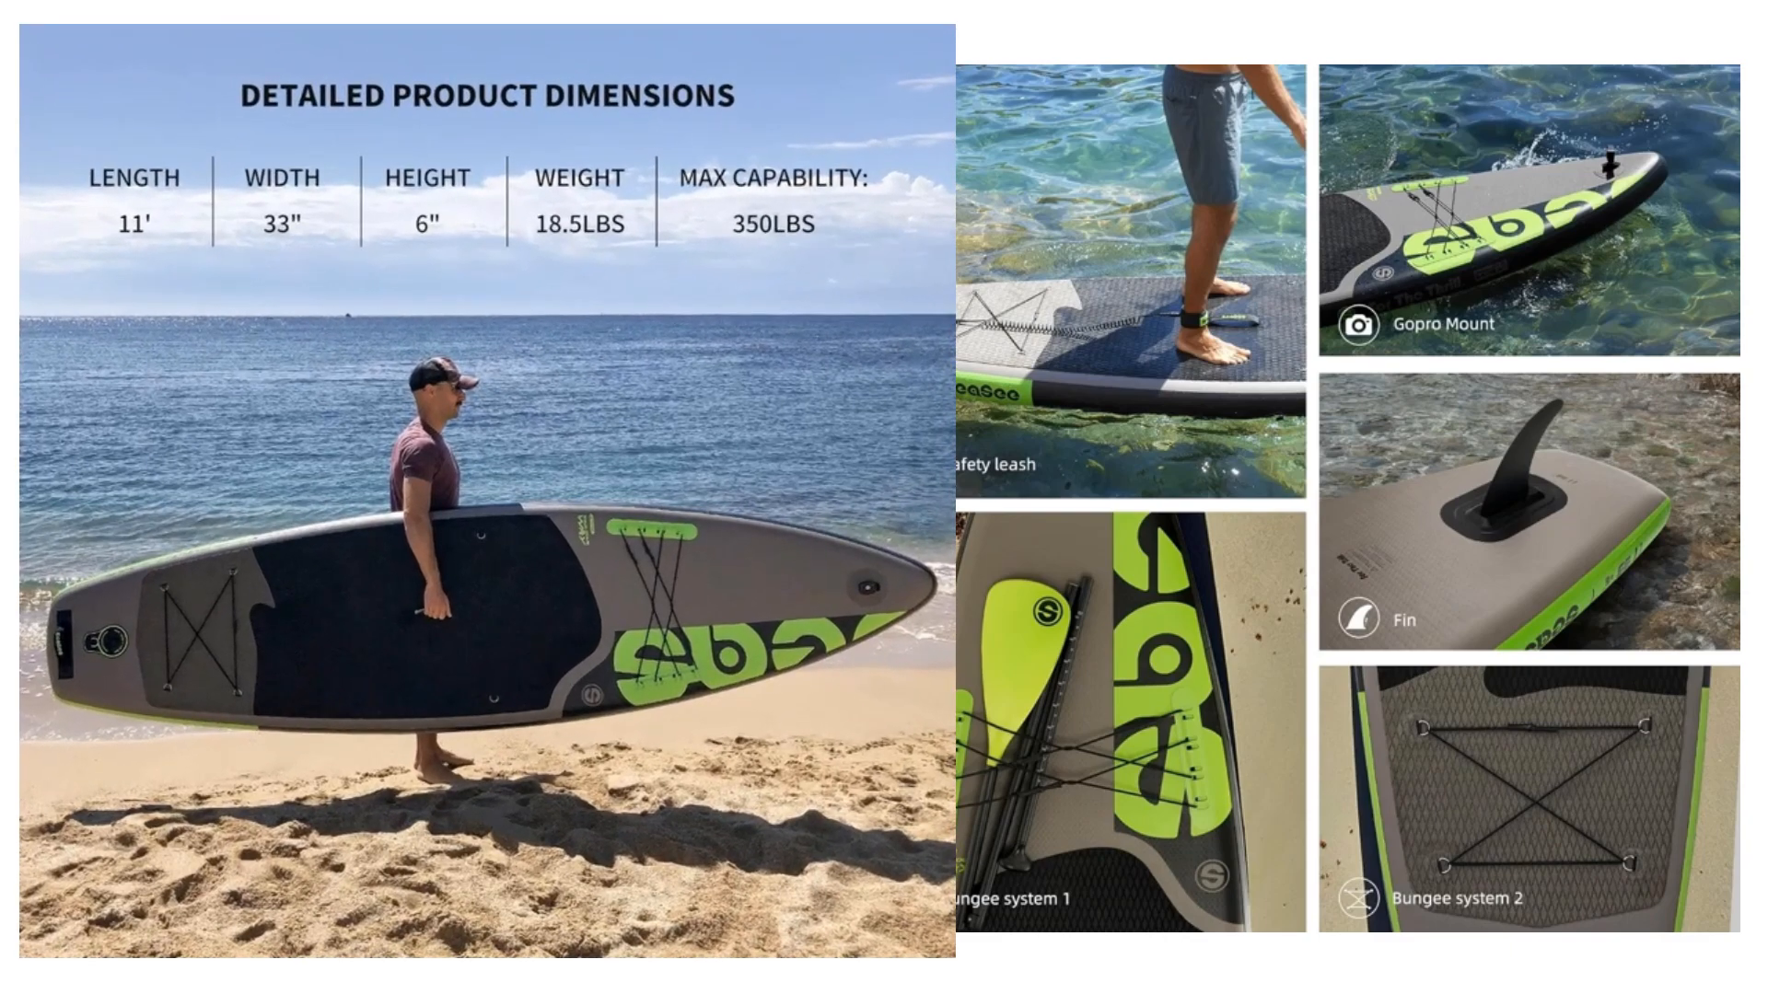
click(1519, 326)
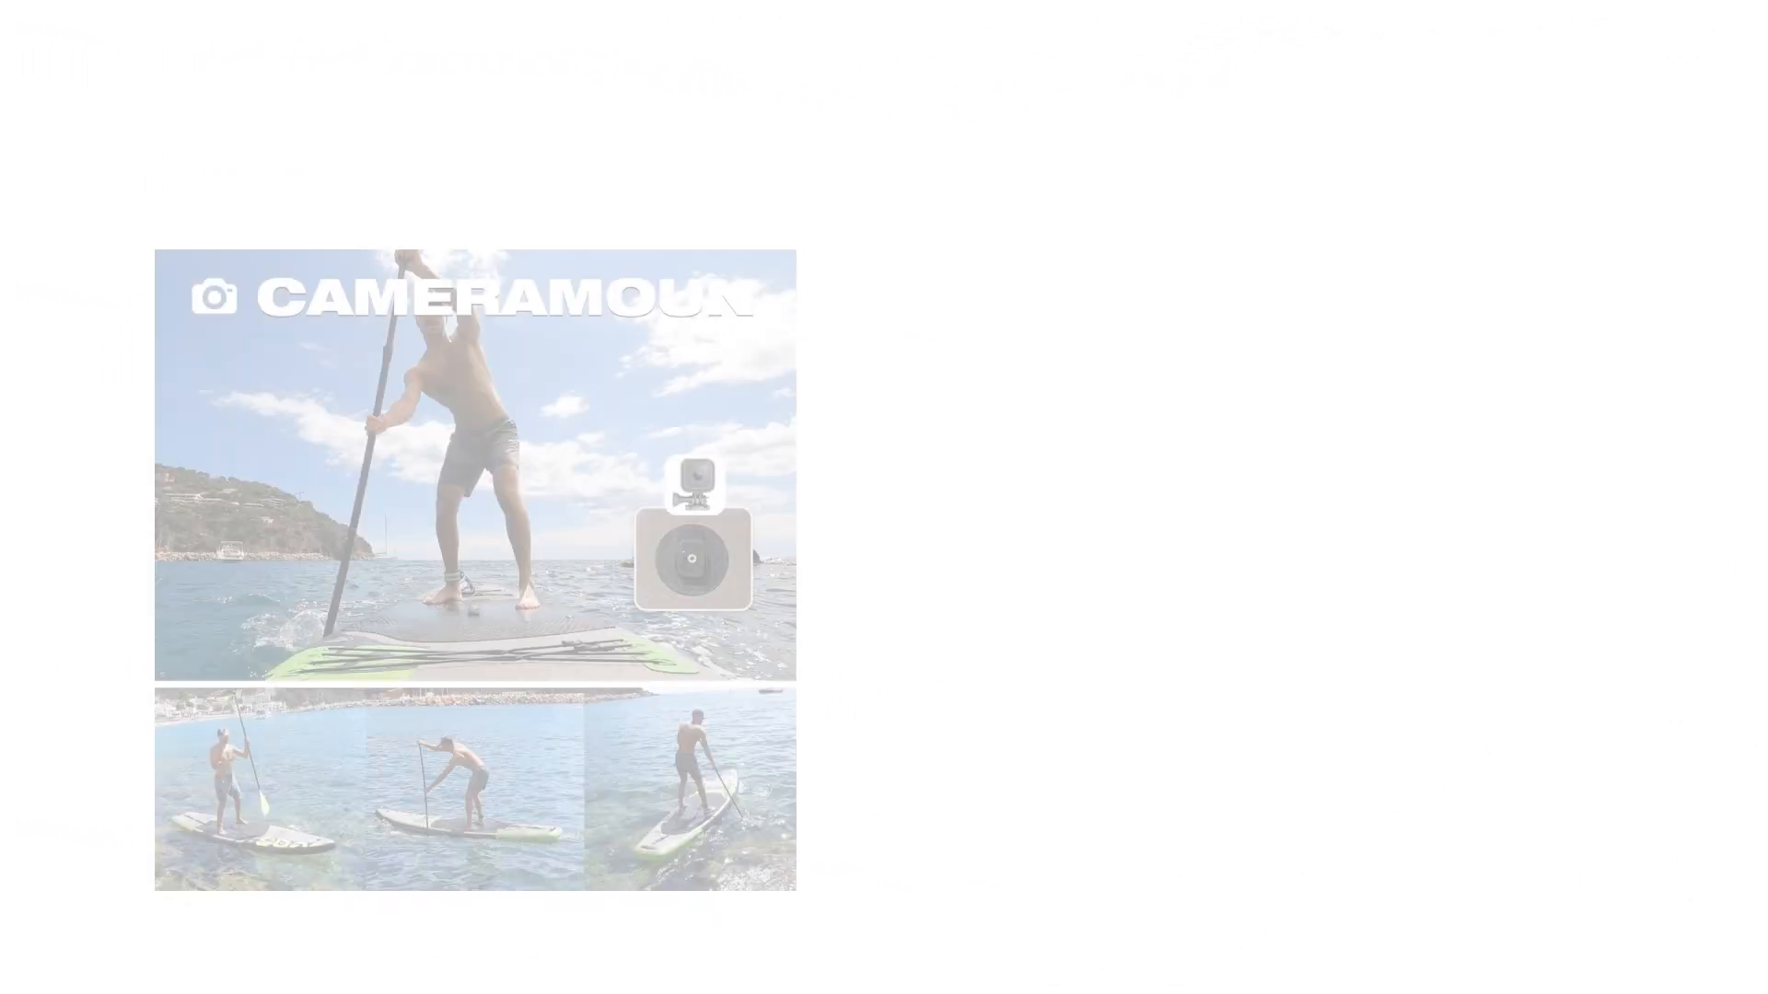